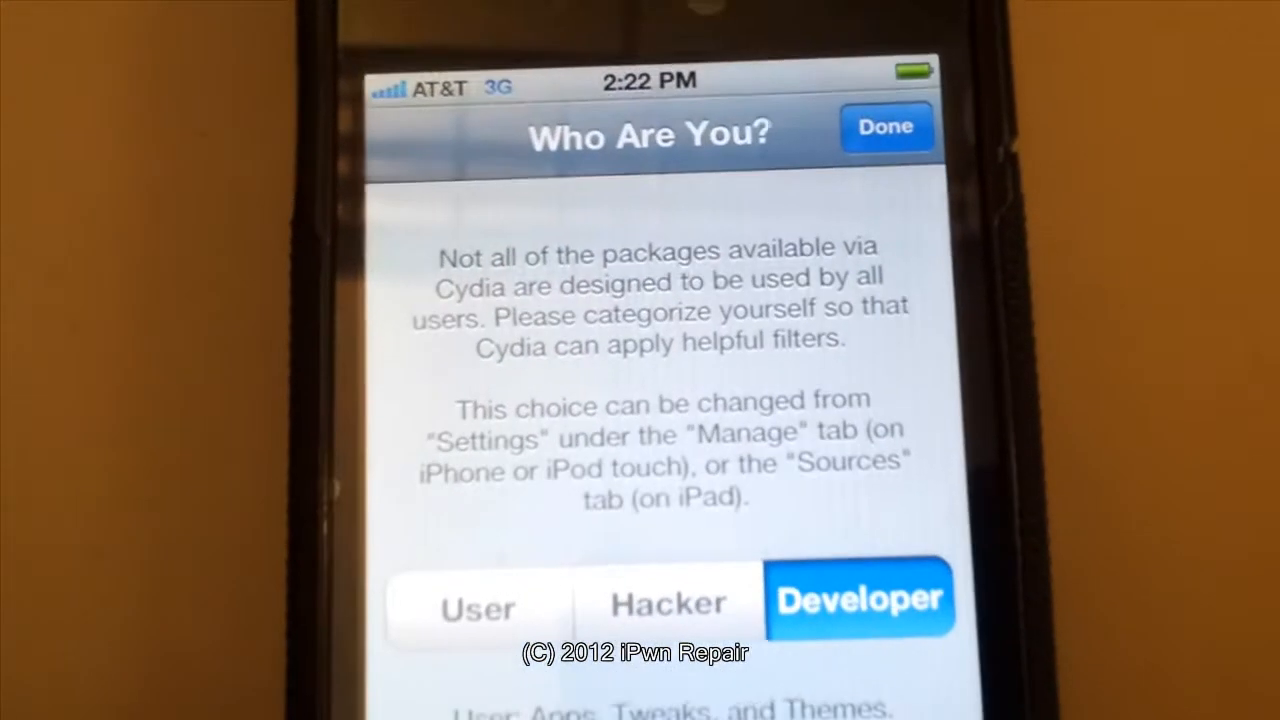
Confirm Developer as the Cydia user category and let the package catalogue load.
{"action": "left_click", "coordinate": [884, 126]}
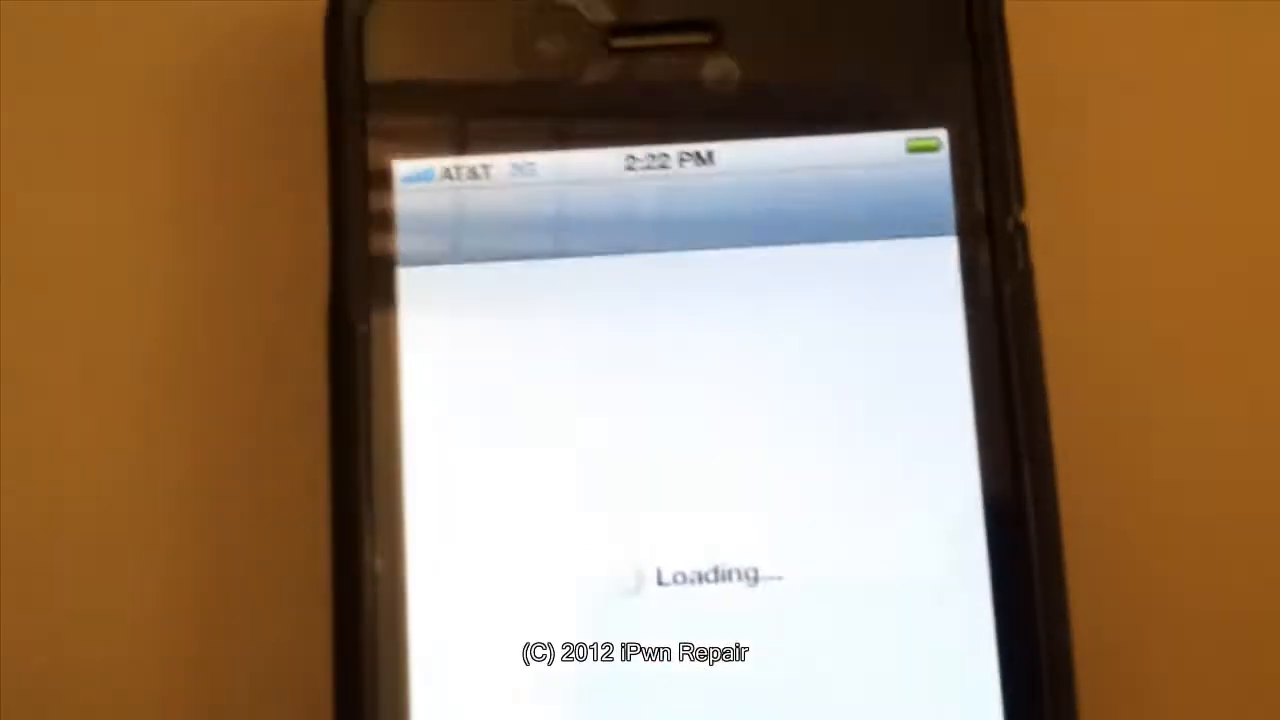